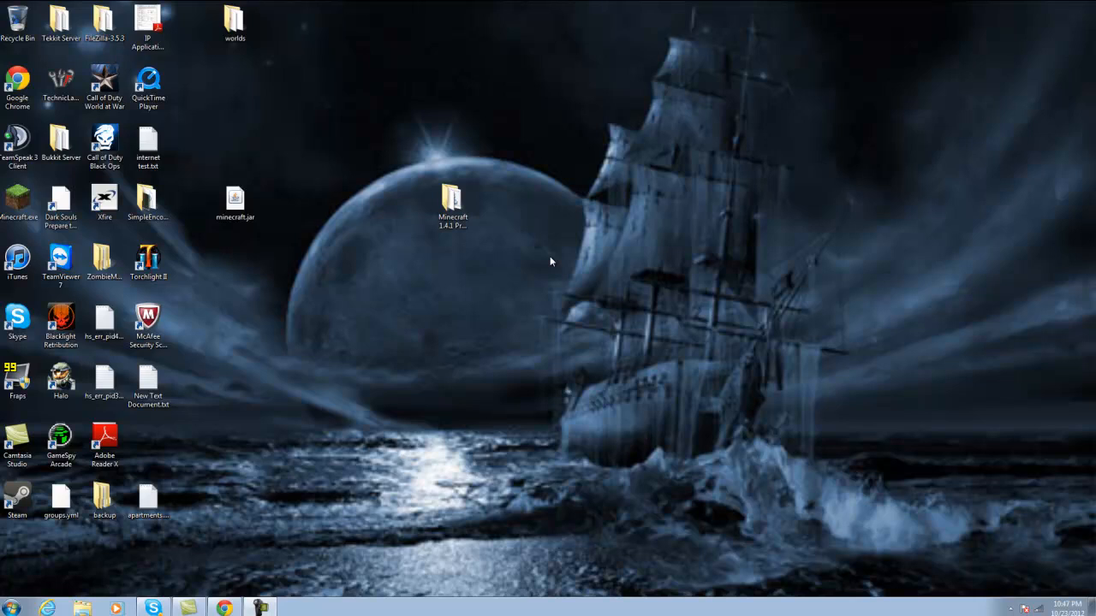
mouse_move(432, 242)
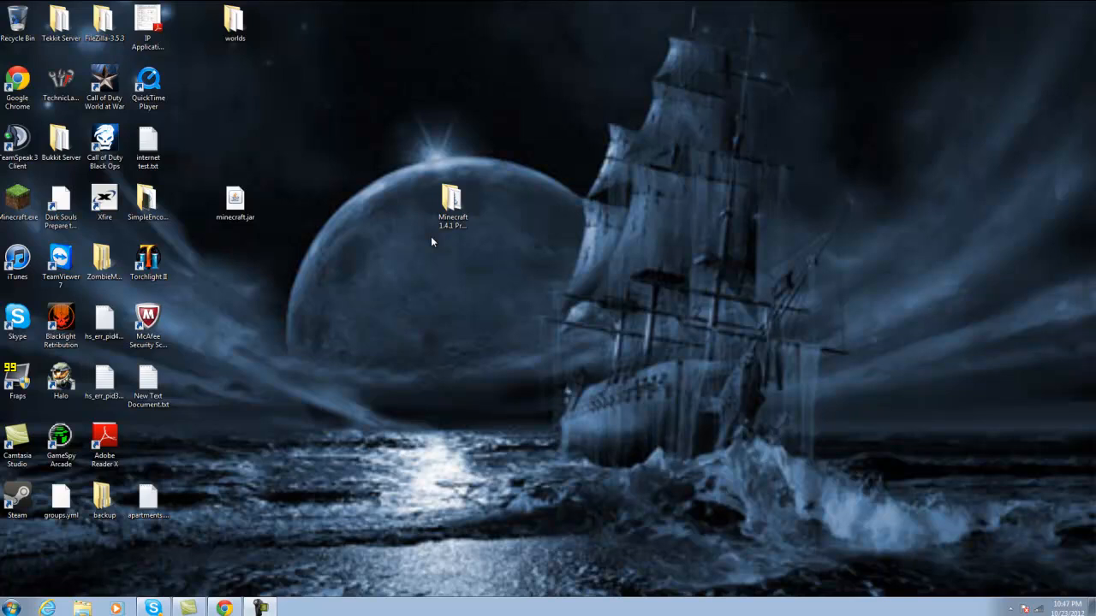
Step: Open the Minecraft 1.4.1 Pre Release folder and show start.bat's context menu
left_click(452, 205)
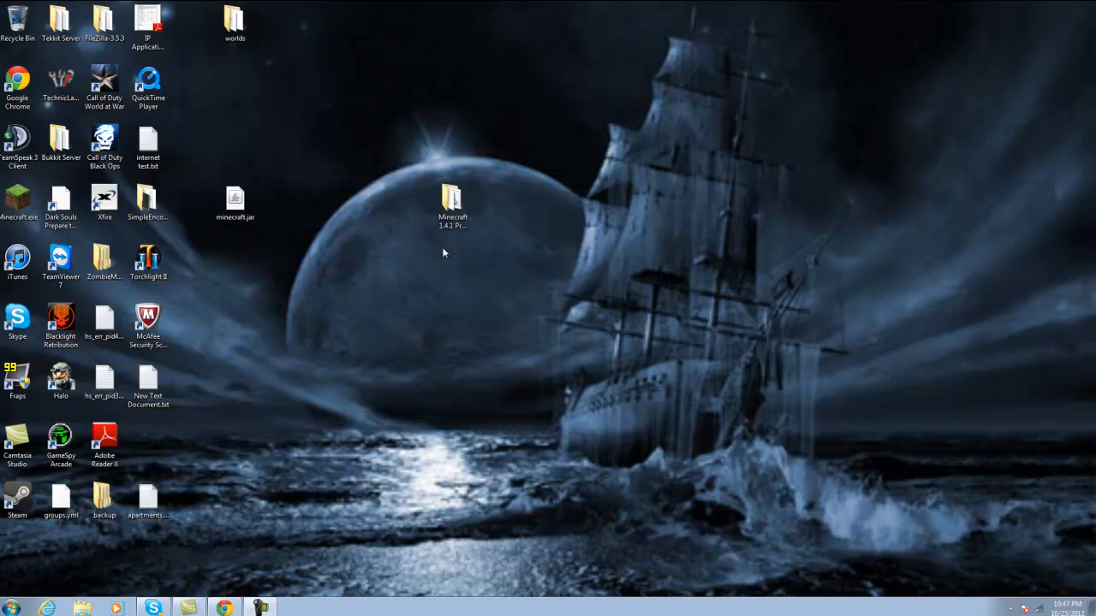
mouse_move(348, 383)
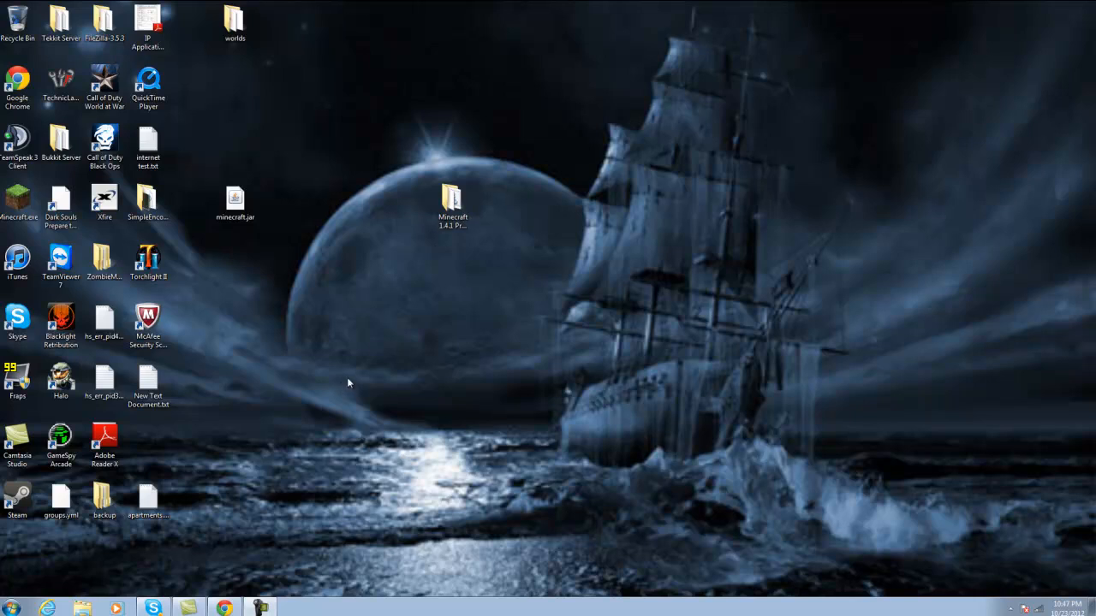
mouse_move(445, 294)
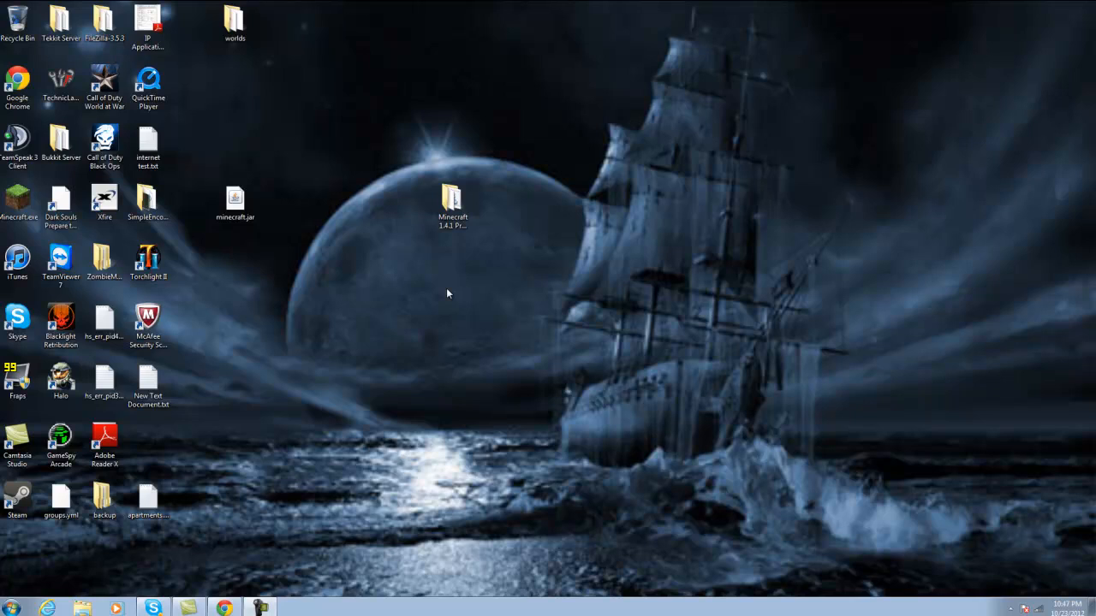
mouse_move(343, 405)
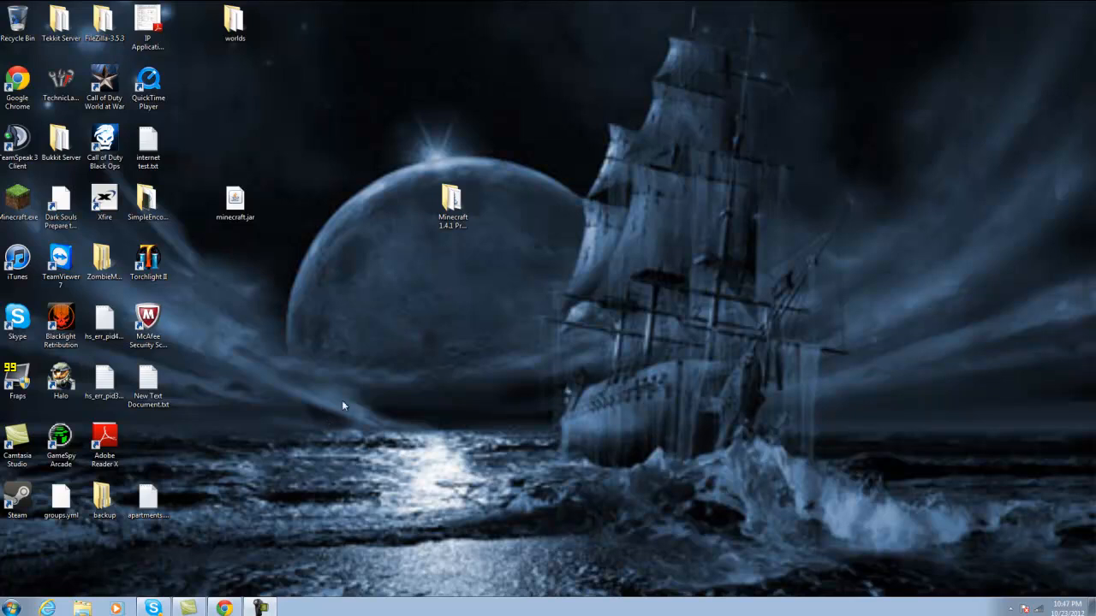
mouse_move(220, 535)
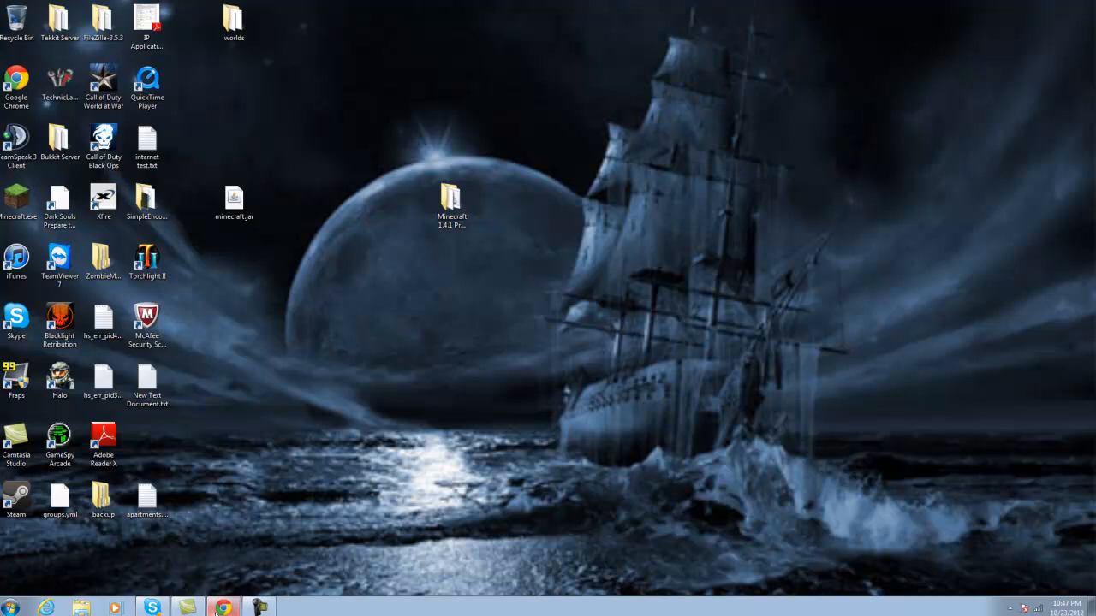
mouse_move(456, 265)
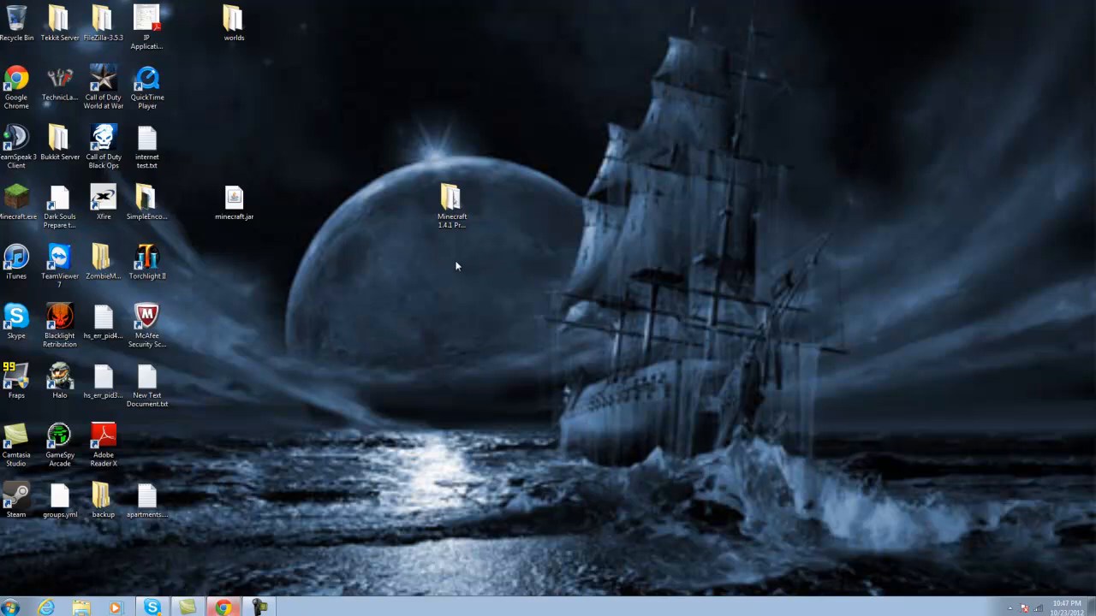
left_click(451, 205)
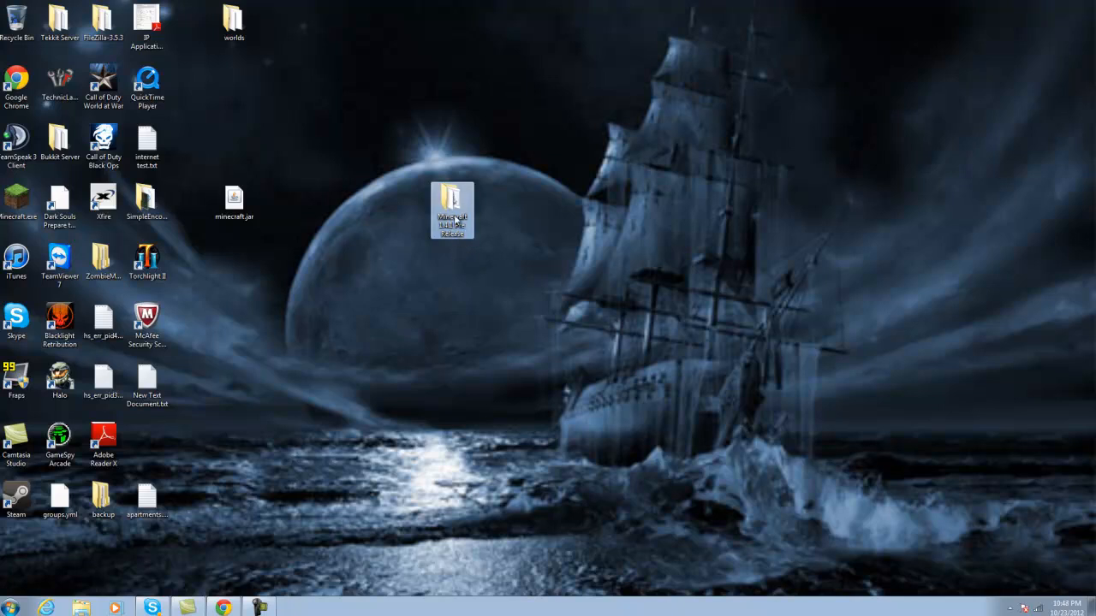
double_click(451, 206)
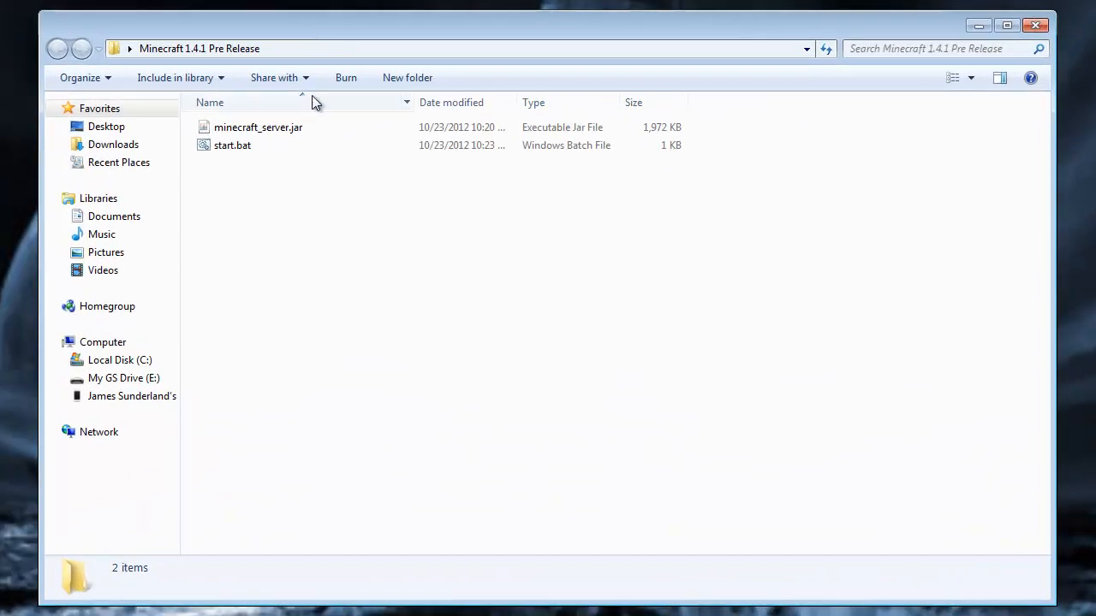
left_click(232, 144)
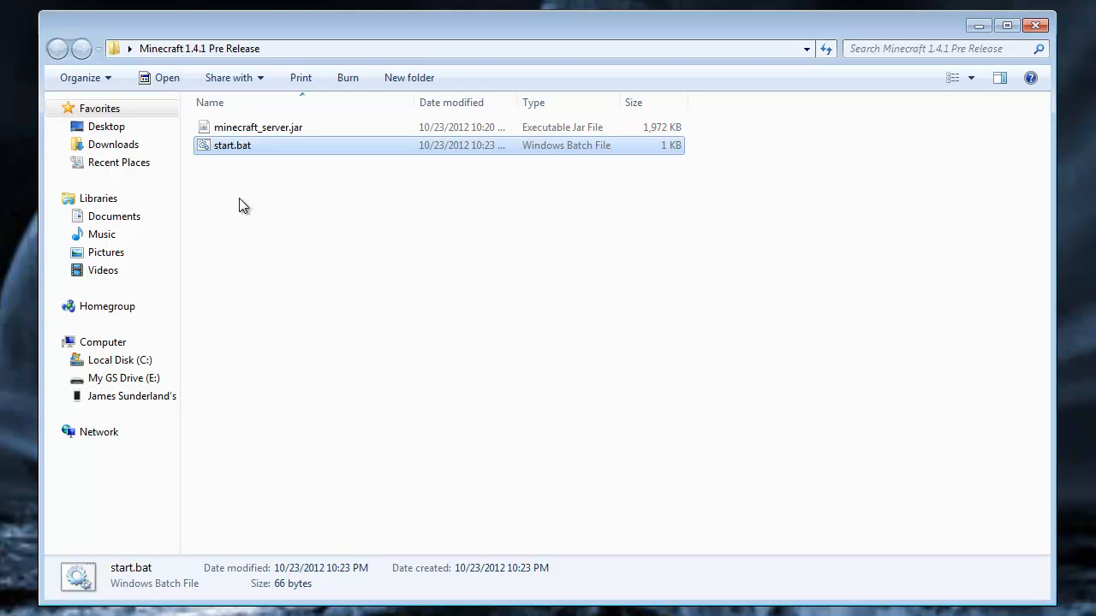
mouse_move(353, 236)
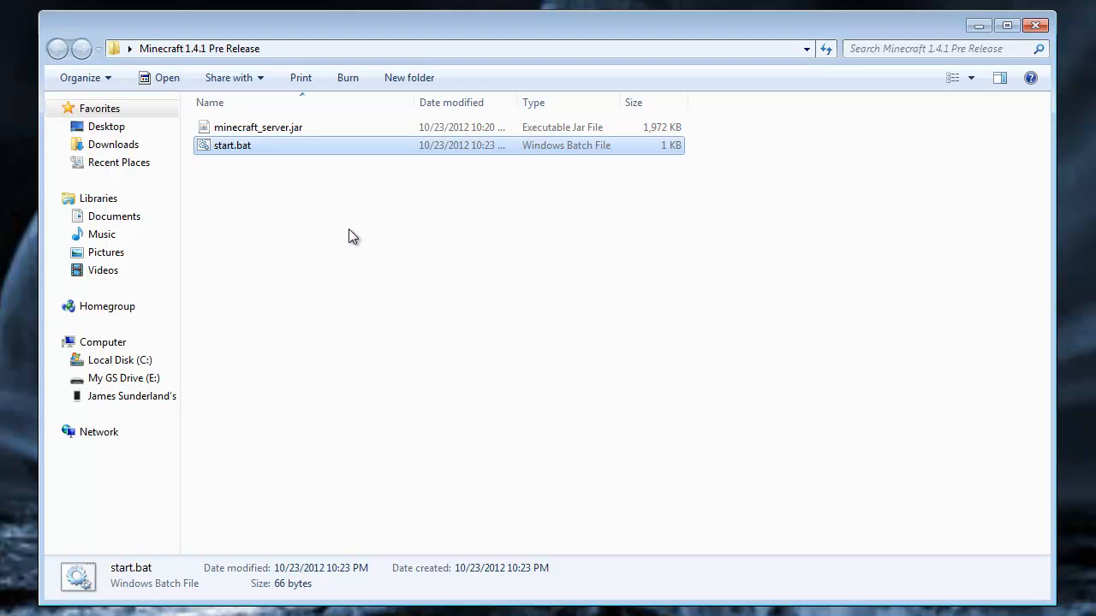
mouse_move(231, 154)
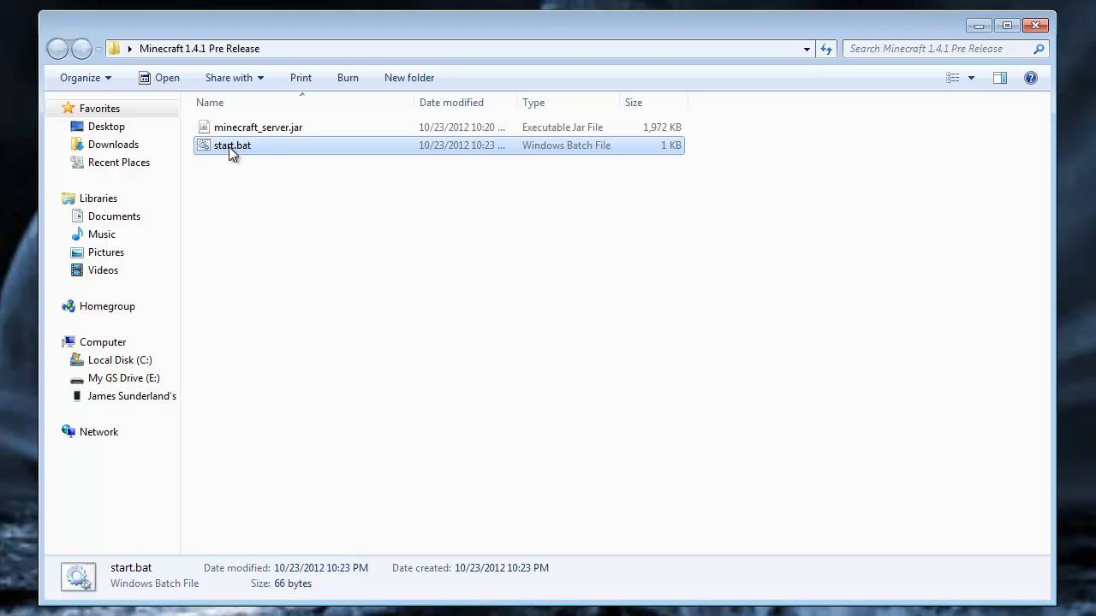
right_click(232, 145)
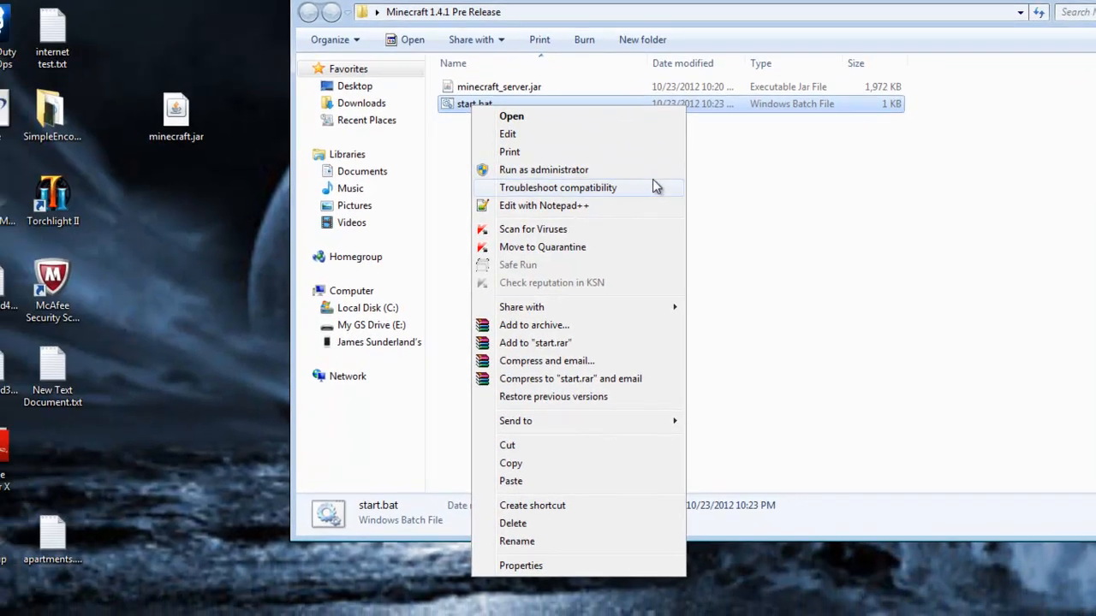
Step: Open start.bat in Notepad++ to review its java -Xmx4G -Xms1G launch line
left_click(544, 206)
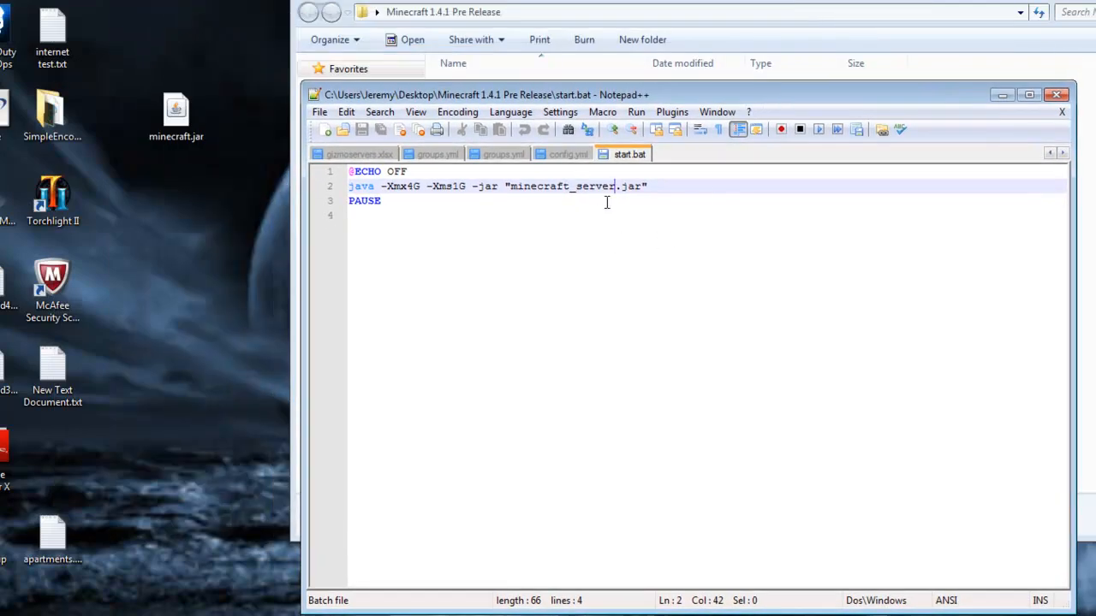
mouse_move(500, 199)
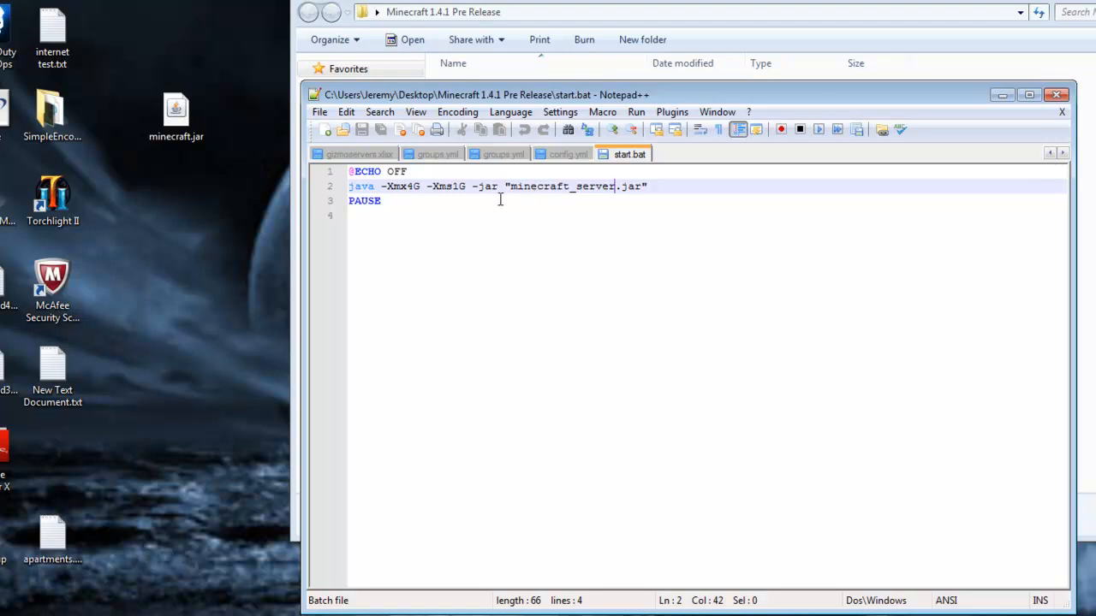
mouse_move(461, 201)
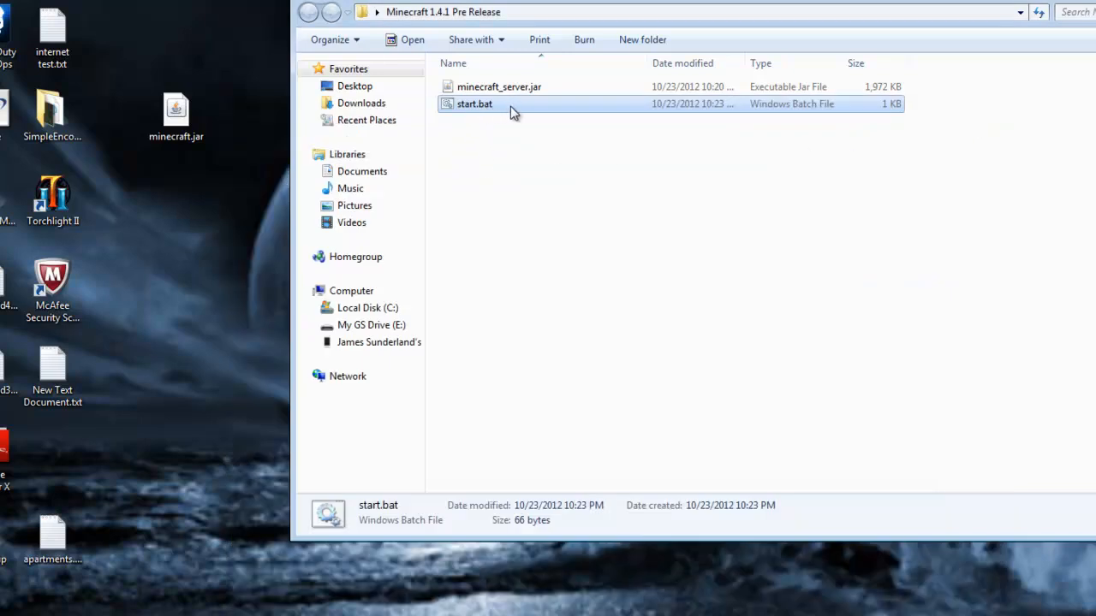
Step: Launch the server from start.bat, let it prepare the world, then minimize its window
double_click(474, 104)
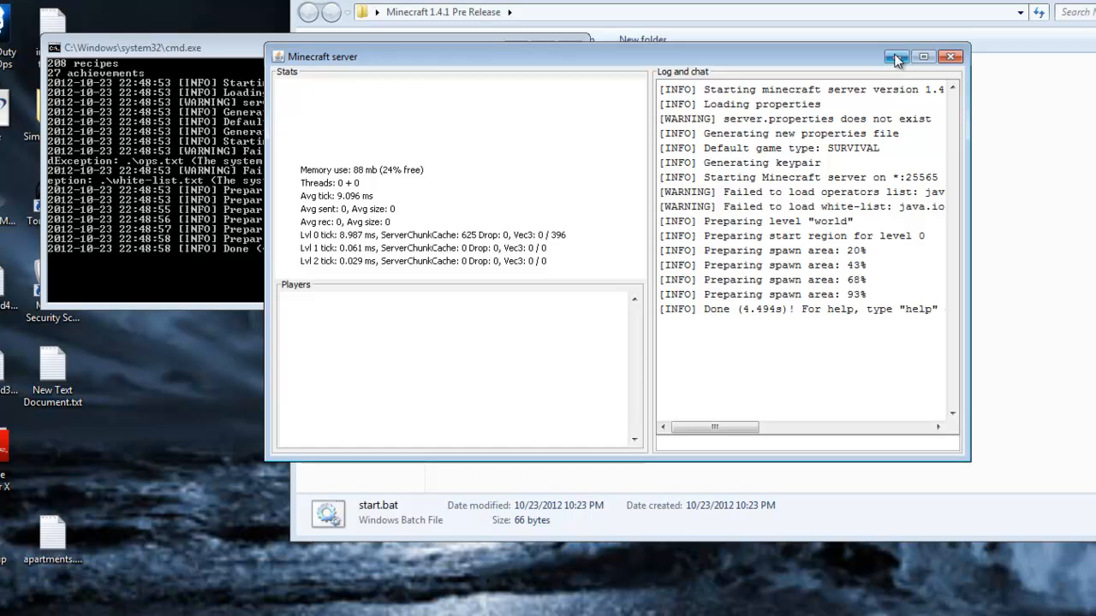
left_click(897, 56)
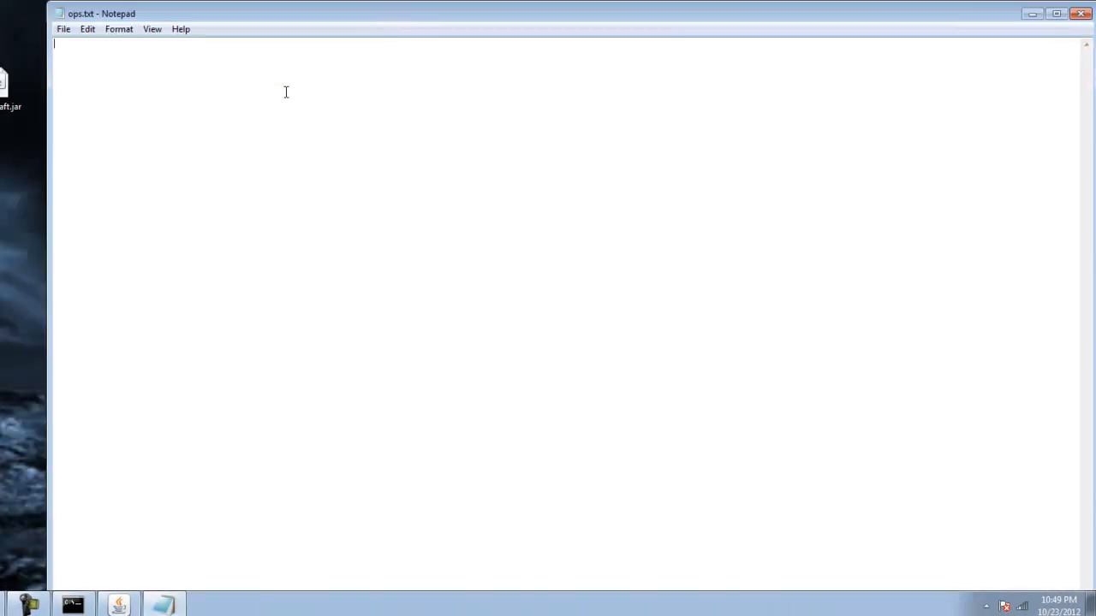
Step: Add operator 'gizmo83' to ops.txt and save the file
type("gizmo83")
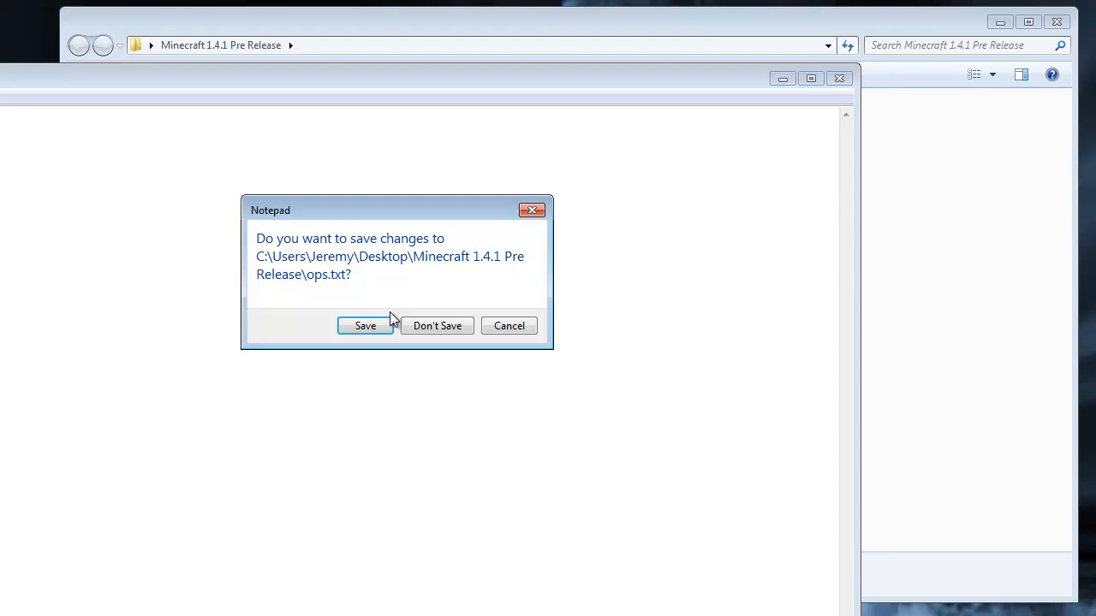
left_click(365, 325)
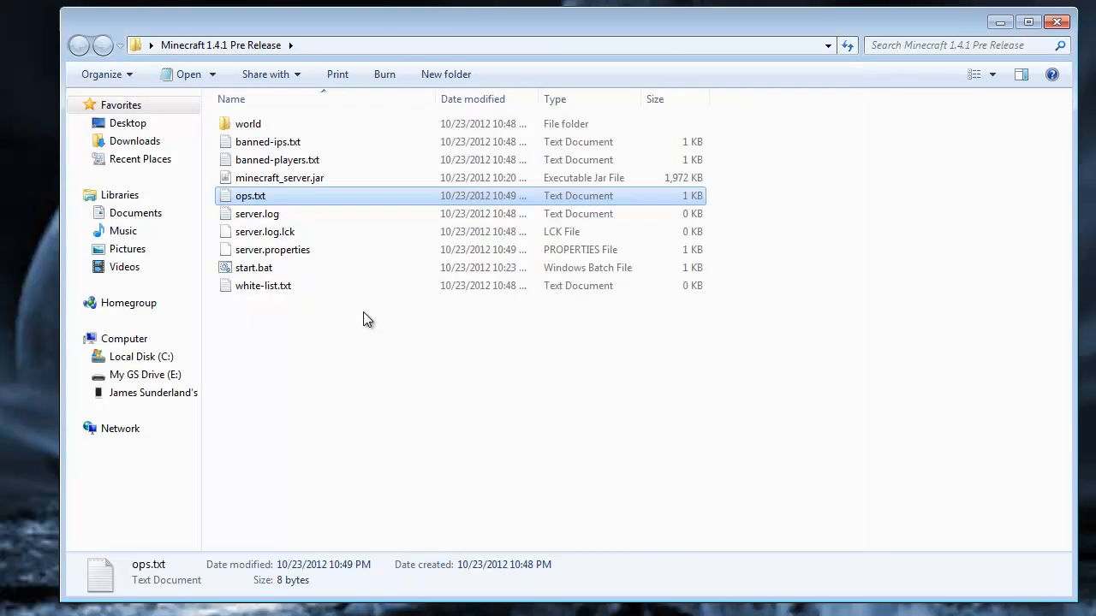
Step: Open server.properties in Notepad++ to review settings such as server-port 25565
left_click(272, 249)
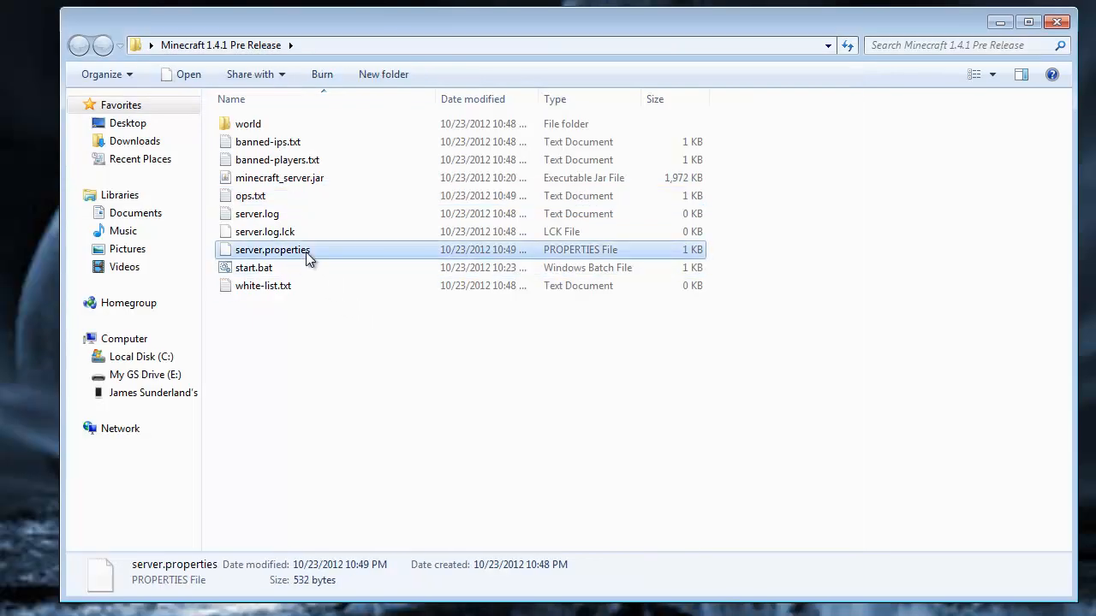
right_click(272, 249)
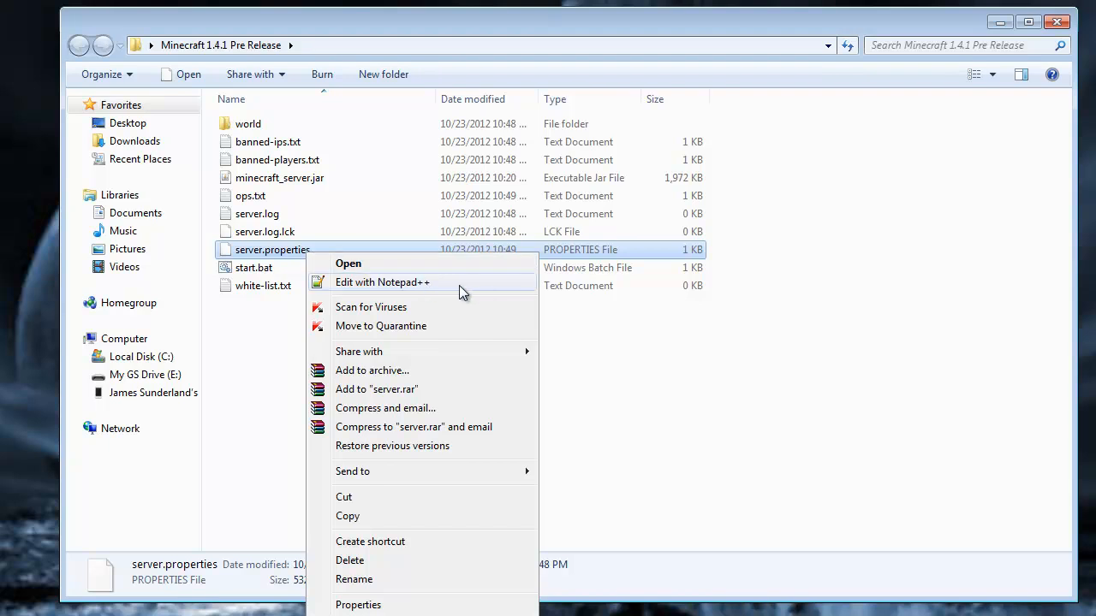
left_click(383, 282)
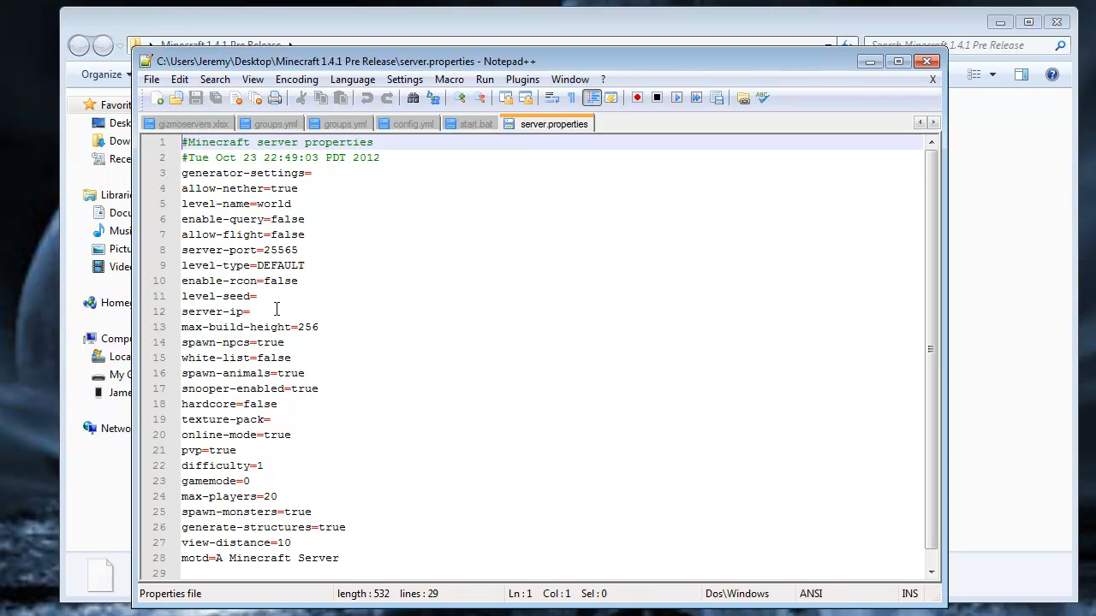
mouse_move(292, 310)
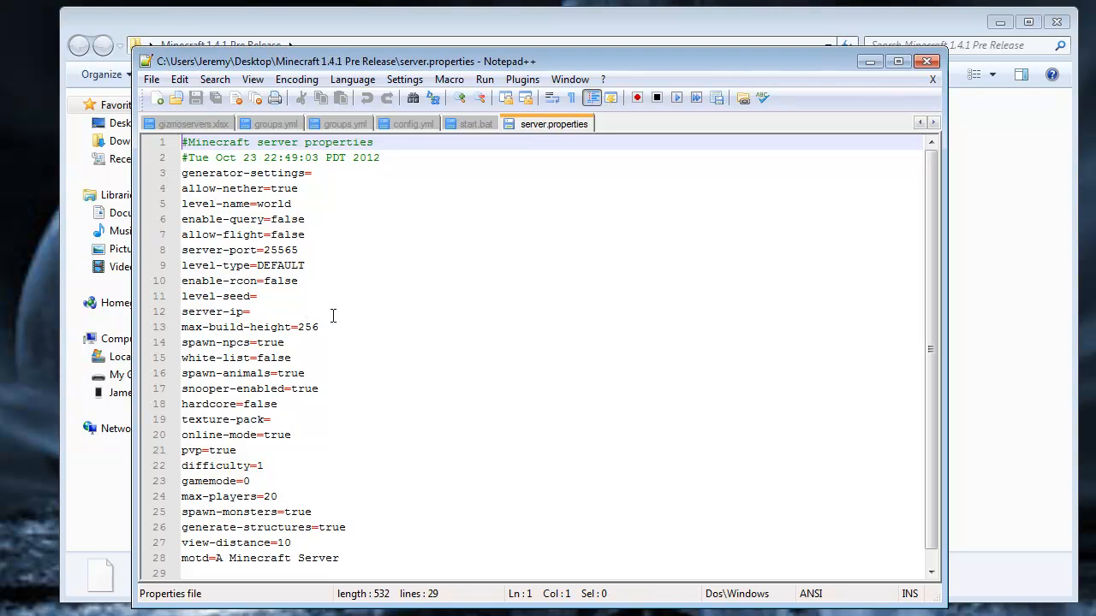
mouse_move(394, 248)
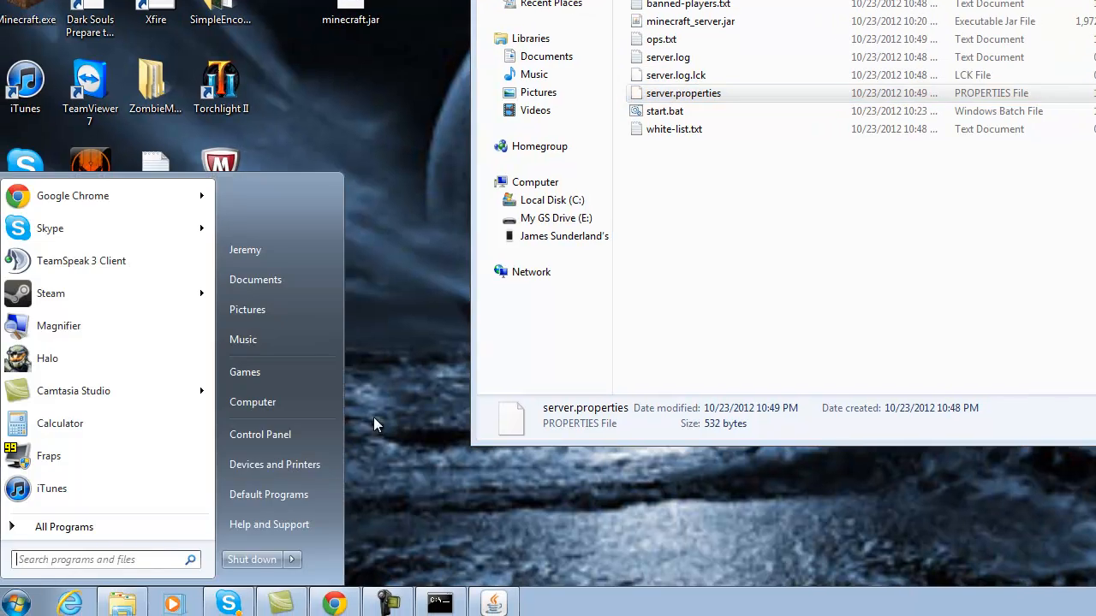
mouse_move(361, 431)
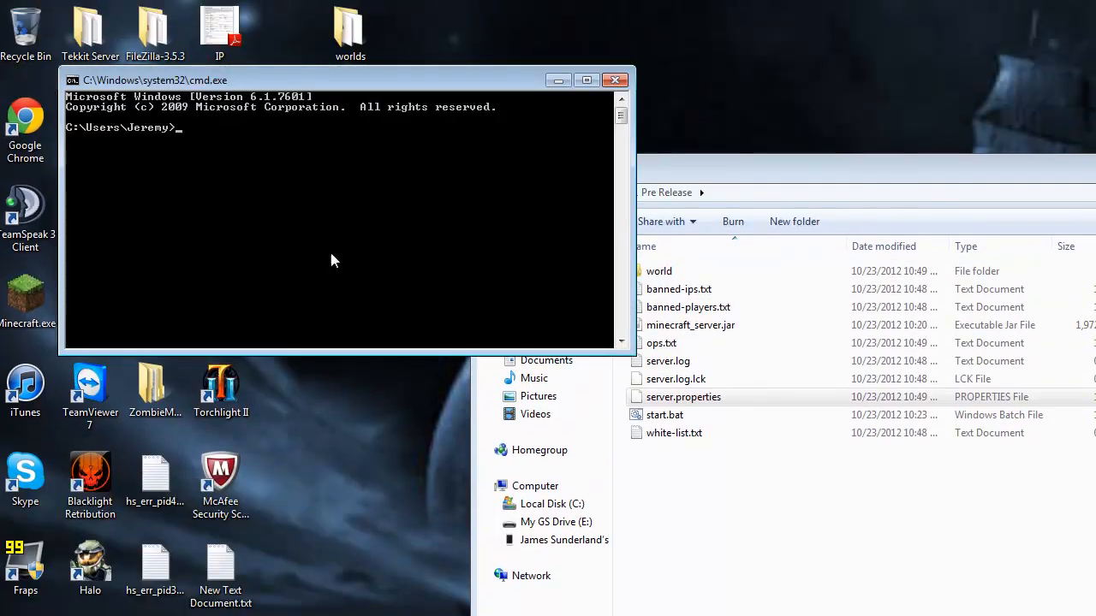
mouse_move(366, 97)
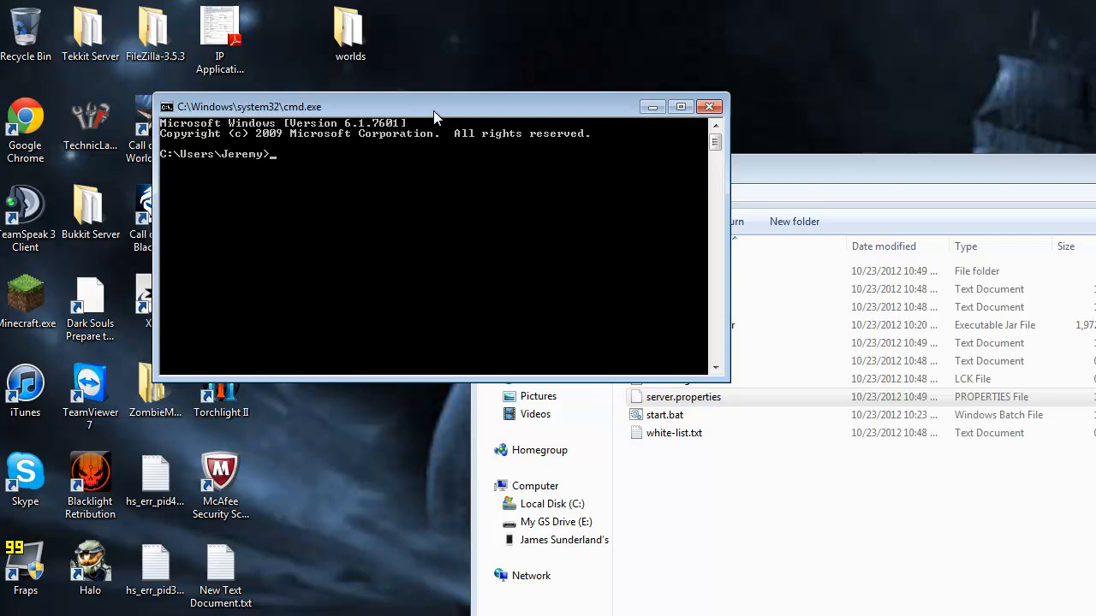
type("ipc")
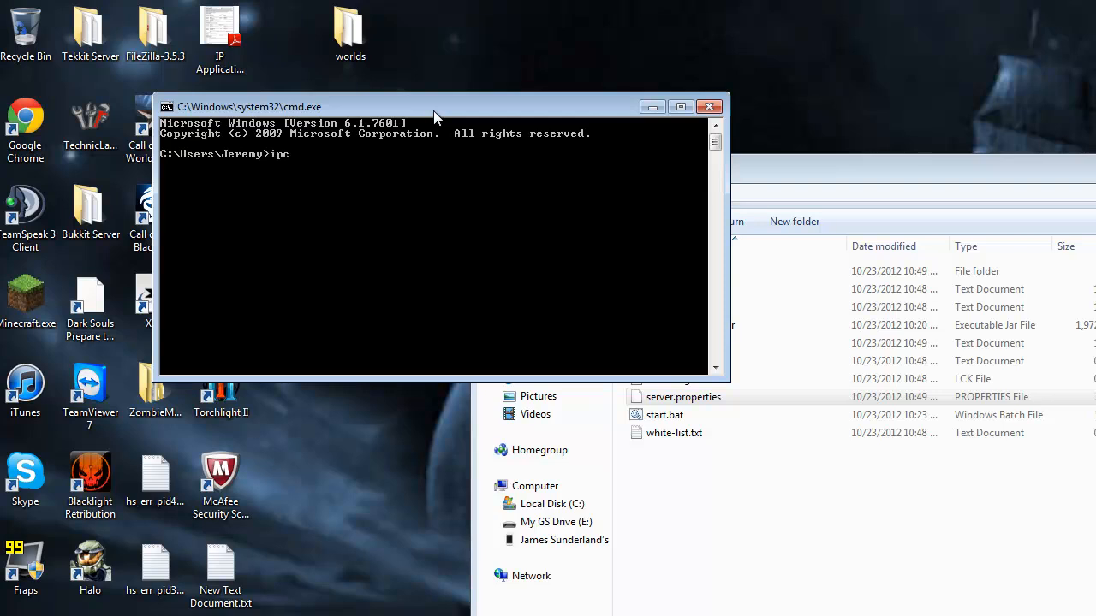
type("onfig")
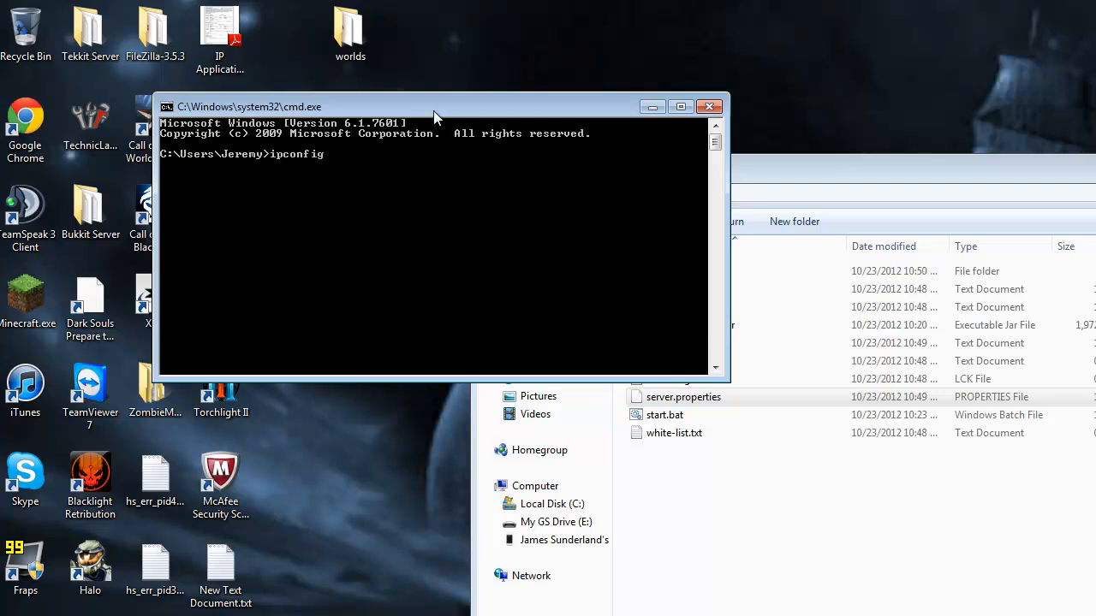
mouse_move(604, 141)
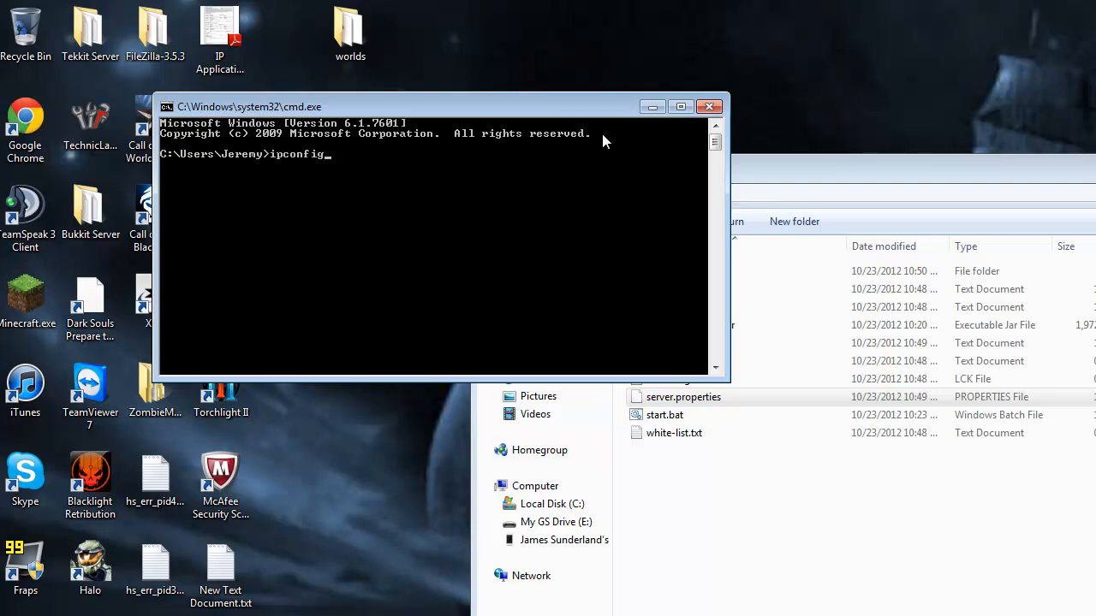
key("Backspace")
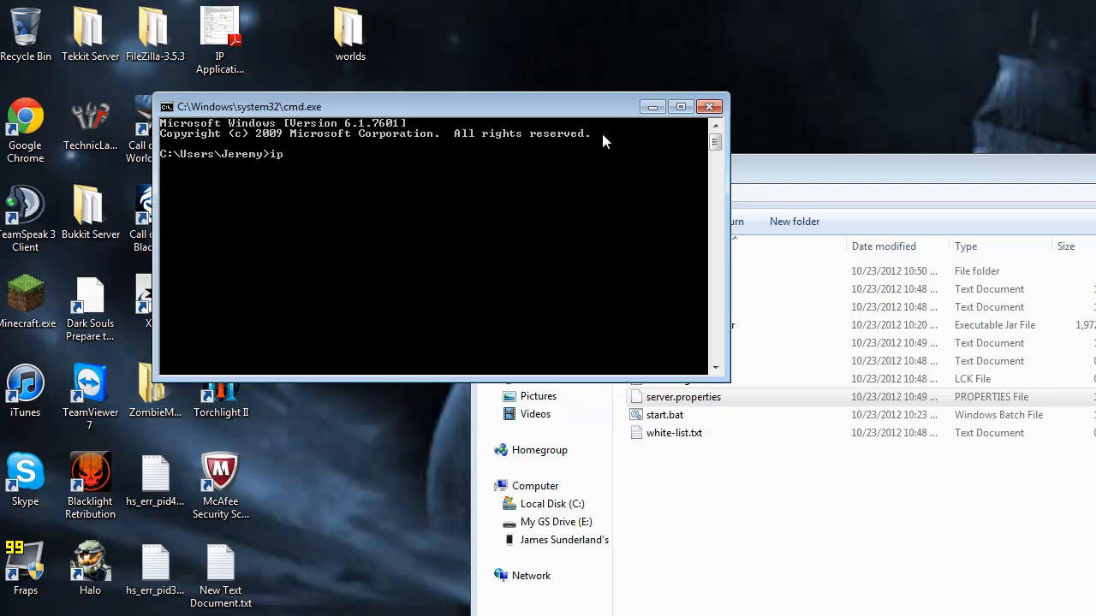
key("backspace")
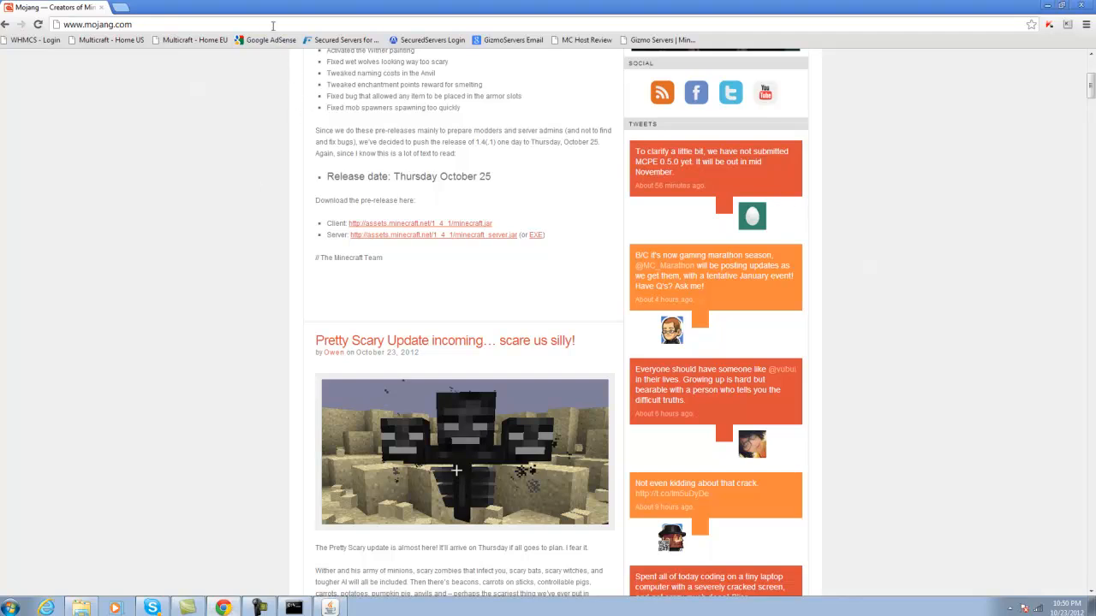
left_click(96, 24)
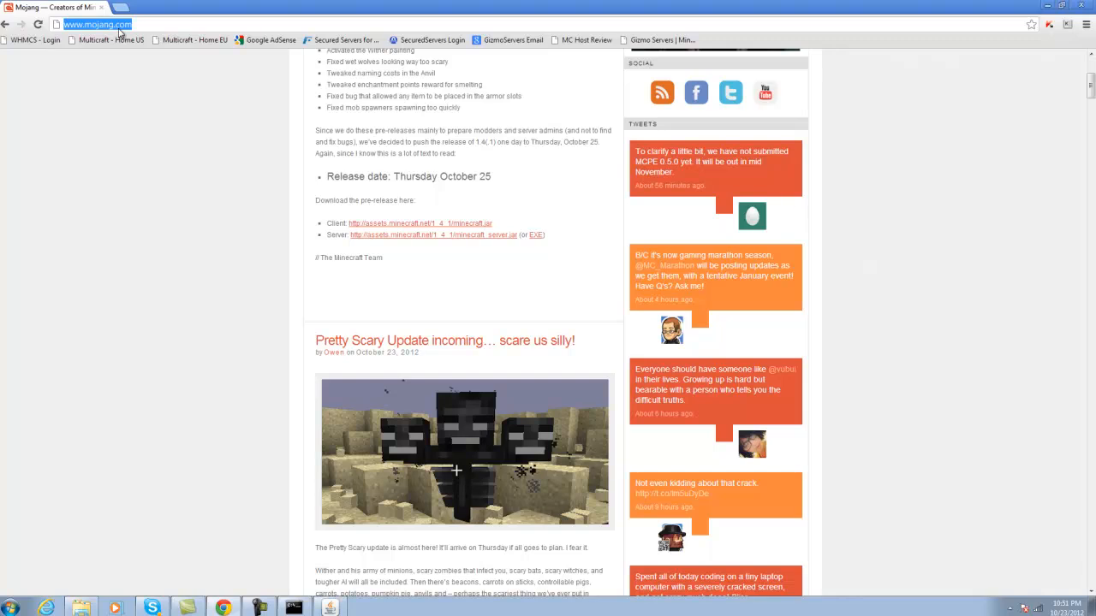
mouse_move(119, 33)
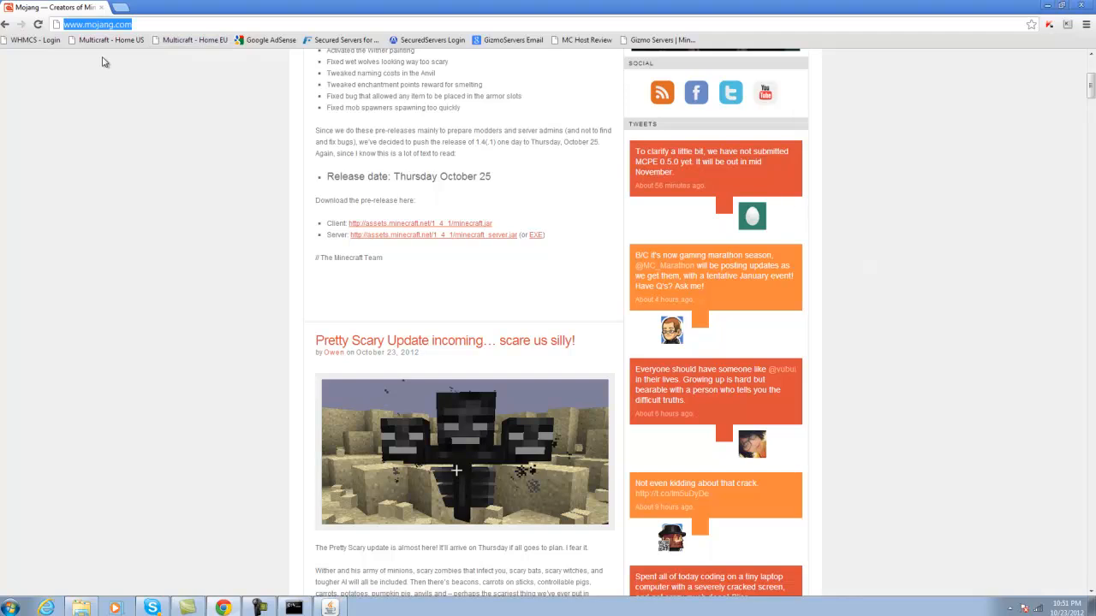
mouse_move(101, 17)
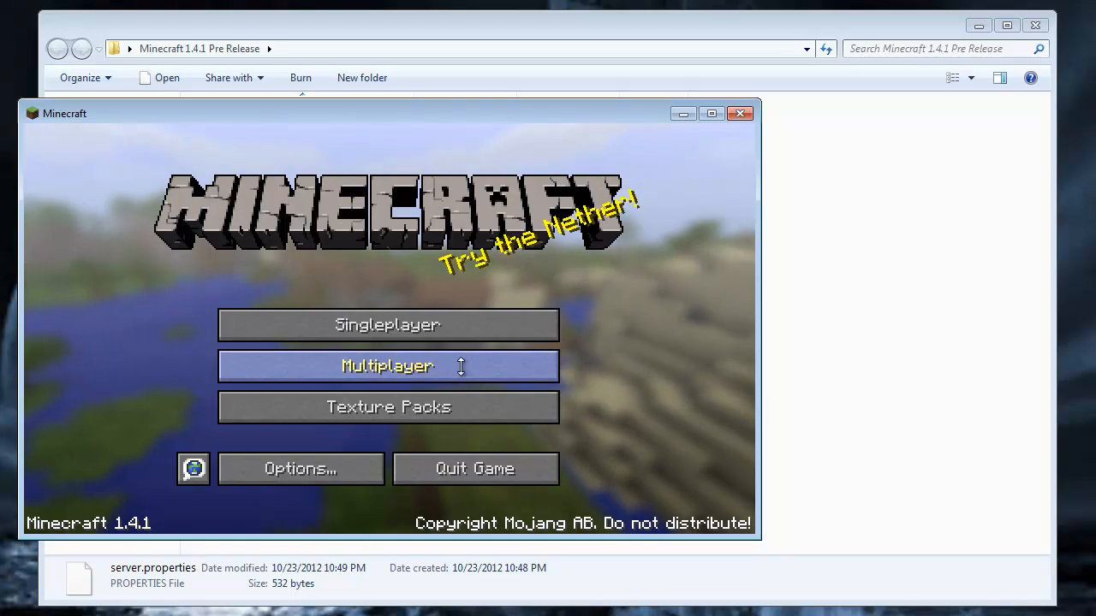
Step: Direct-connect to 'localhost' from Multiplayer, join the world, then bring up the game menu
left_click(388, 366)
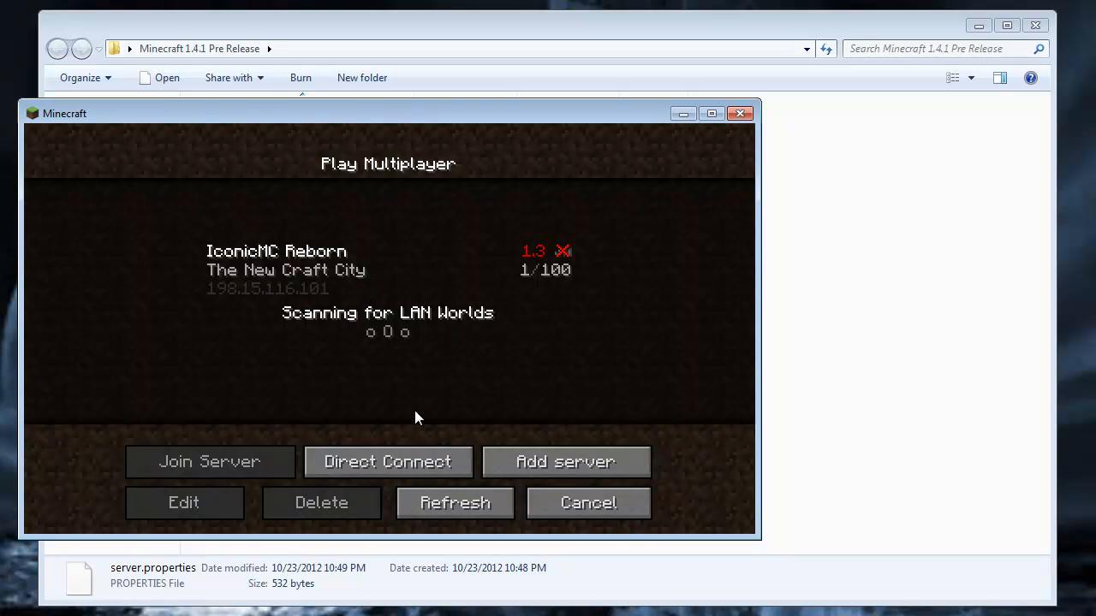
left_click(387, 461)
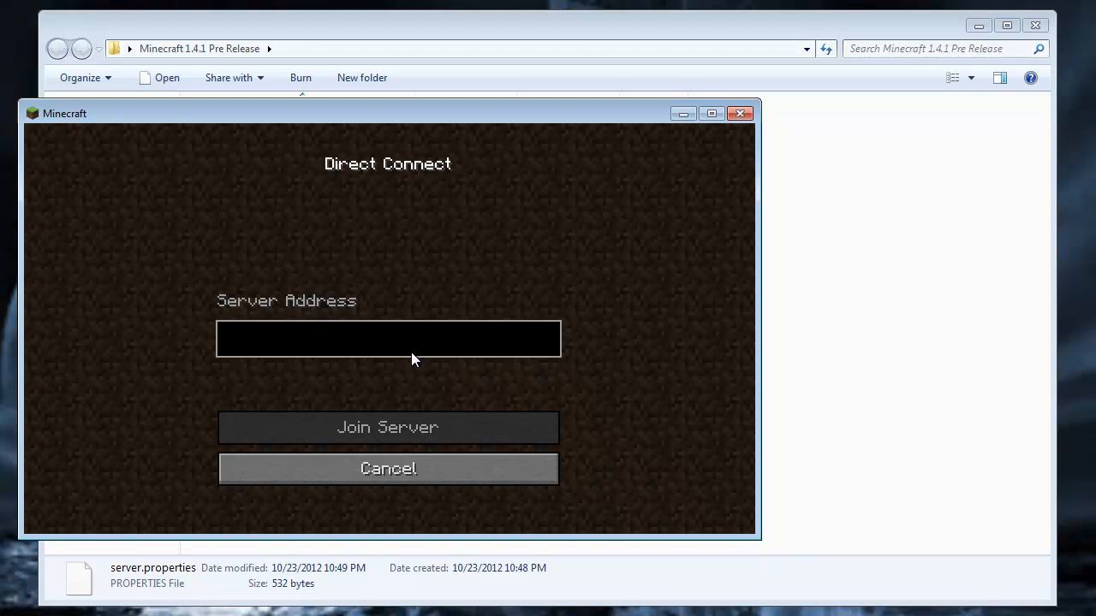
type("loc")
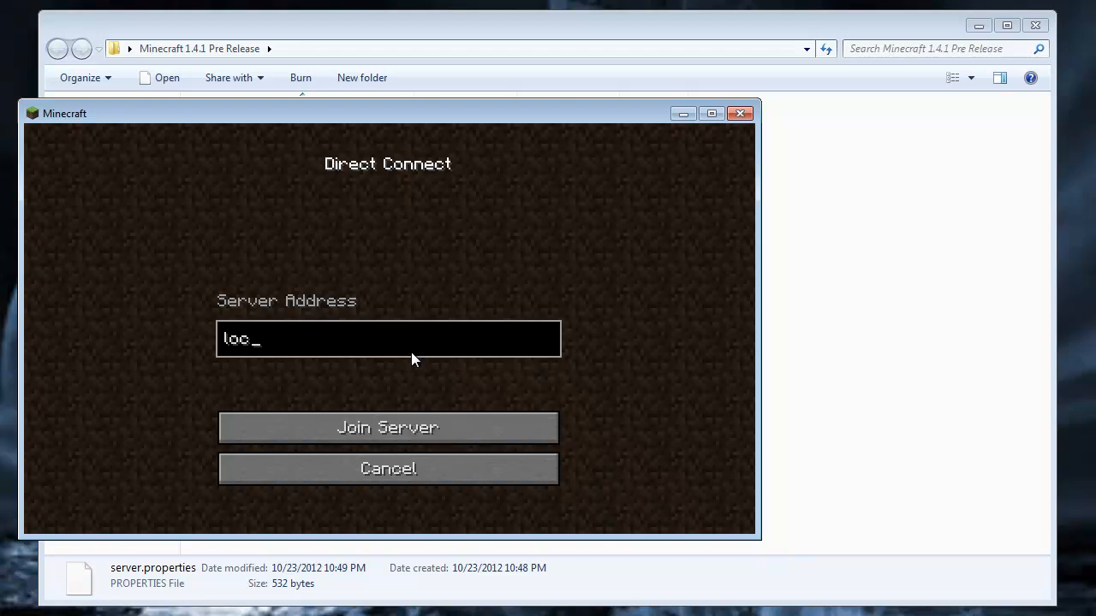
left_click(387, 427)
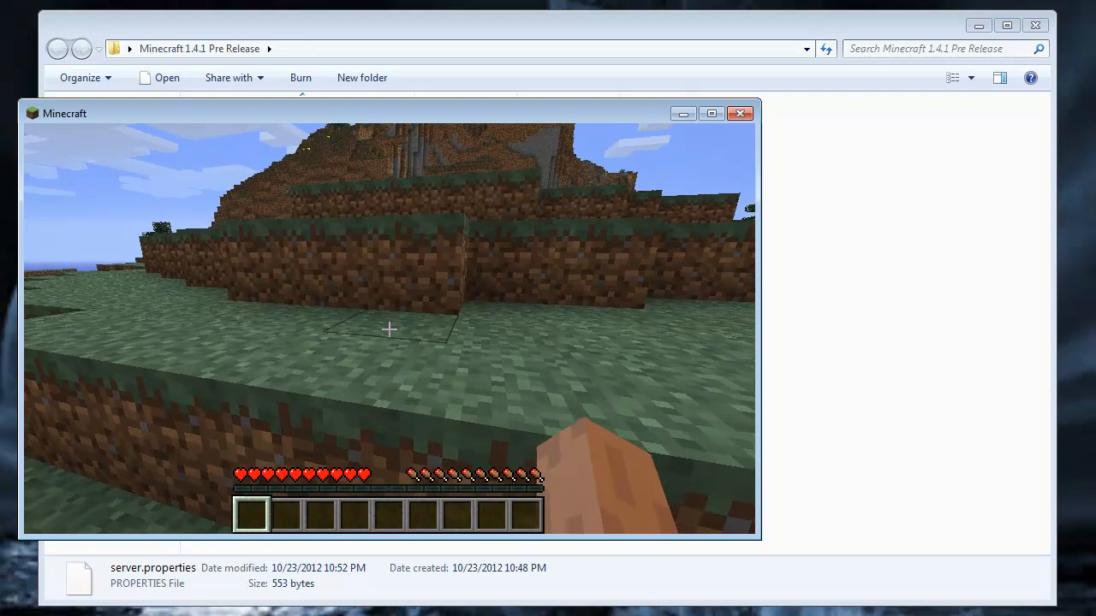
key("Escape")
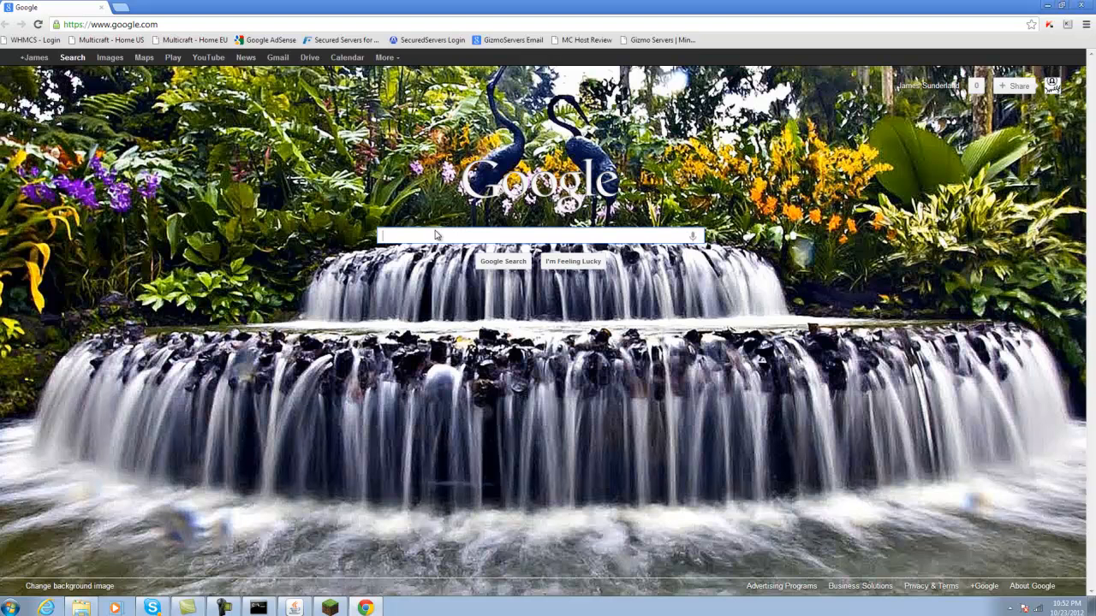
Step: Enter the 'ip chicken' query in the Google search box
type("ip chicken")
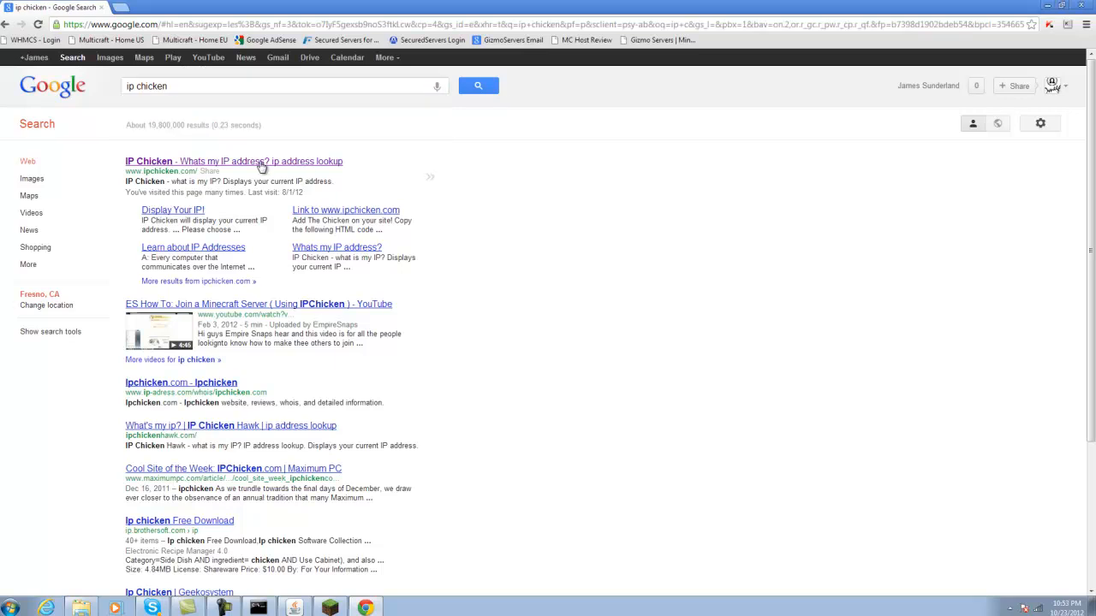
mouse_move(317, 178)
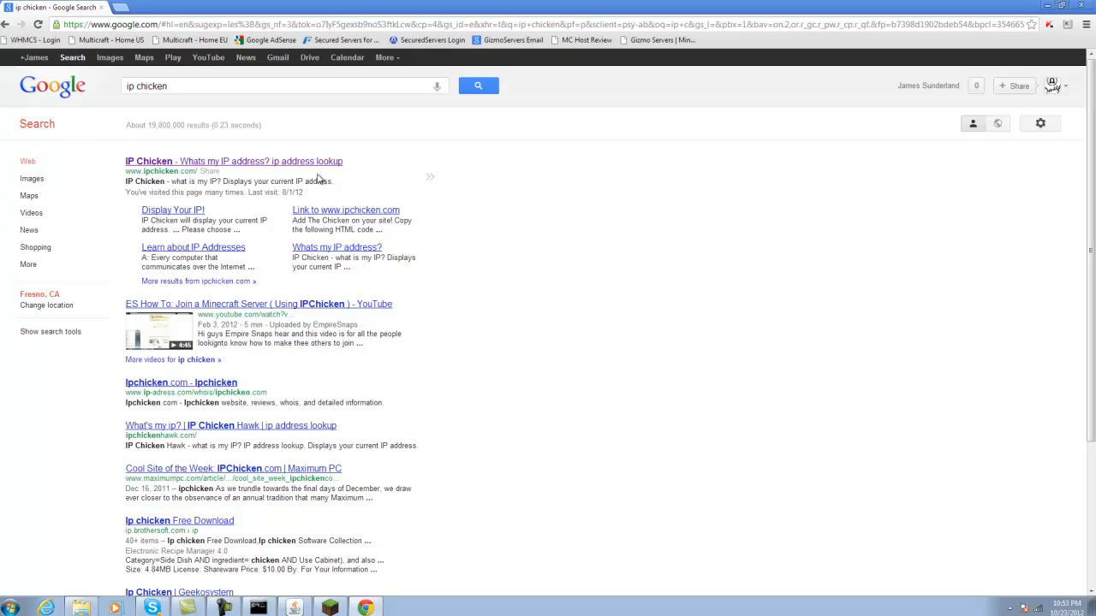
mouse_move(481, 263)
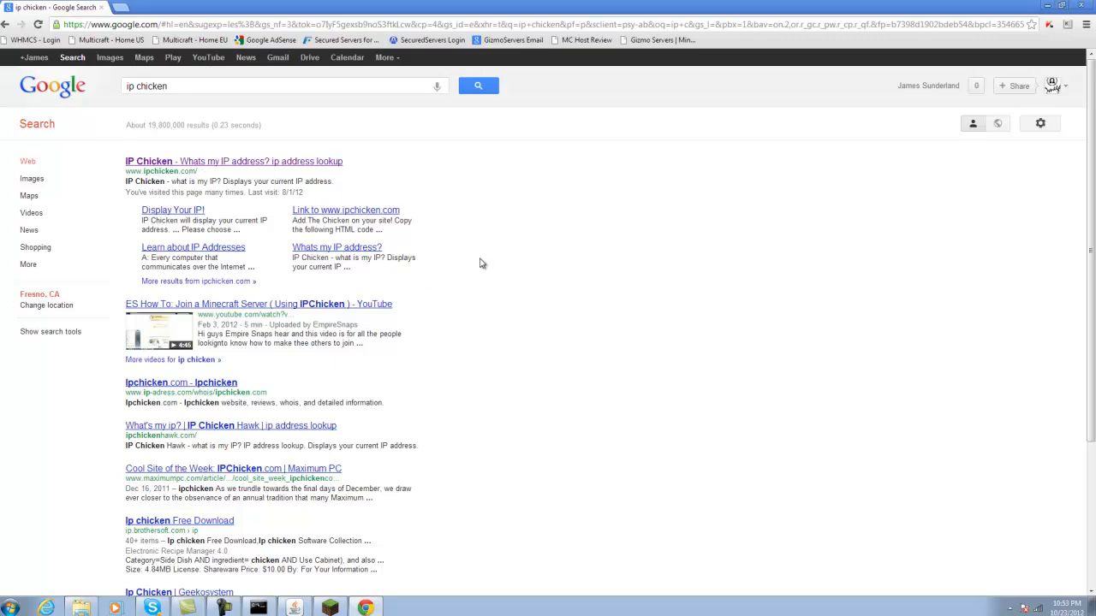
mouse_move(519, 265)
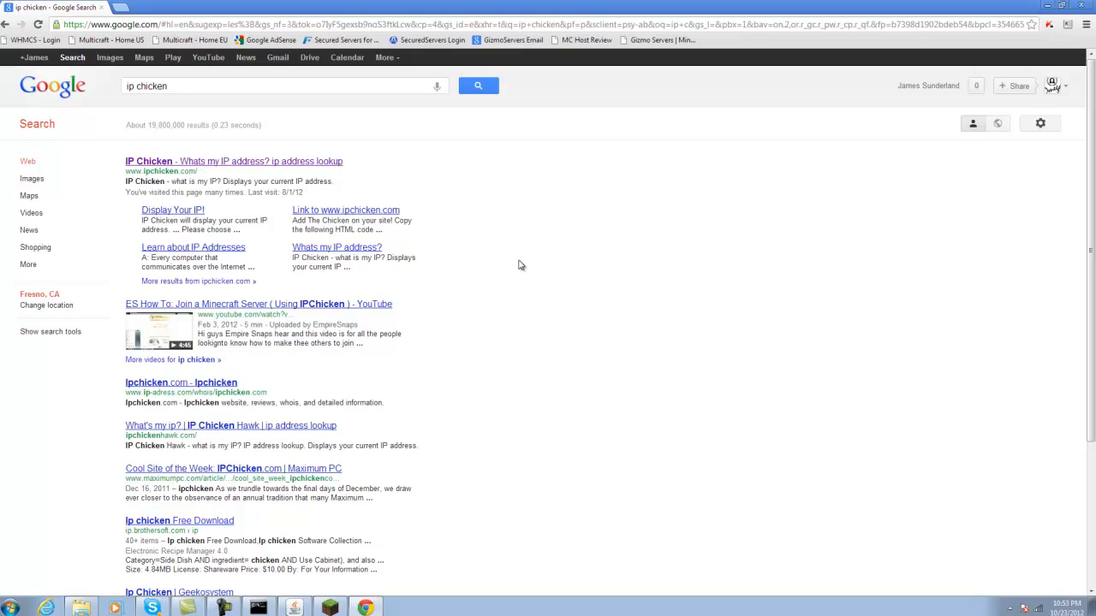
mouse_move(569, 269)
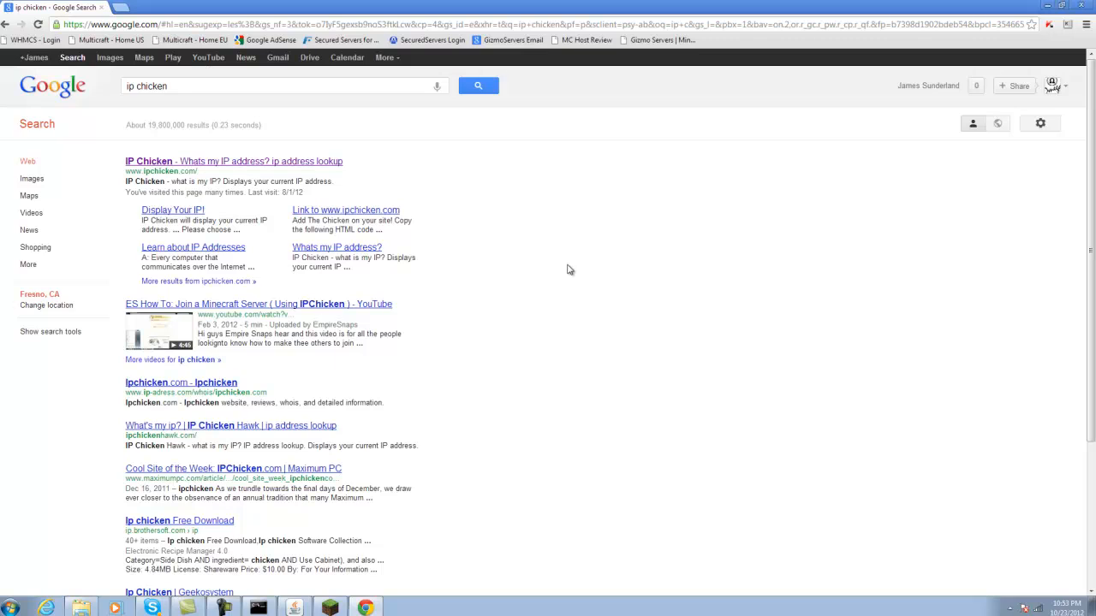
mouse_move(548, 267)
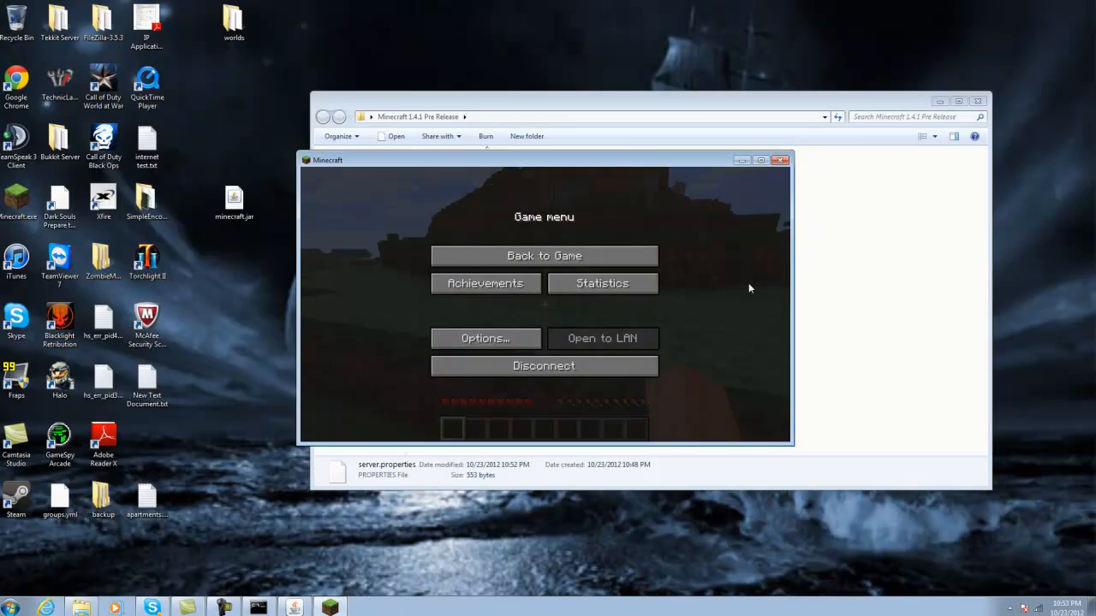
mouse_move(528, 169)
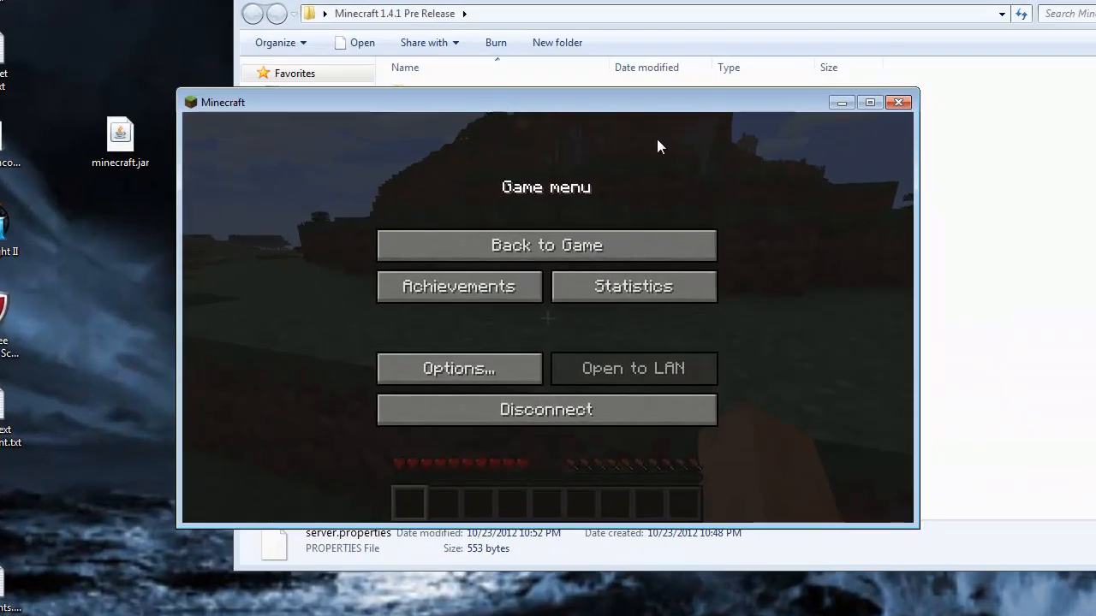
mouse_move(765, 404)
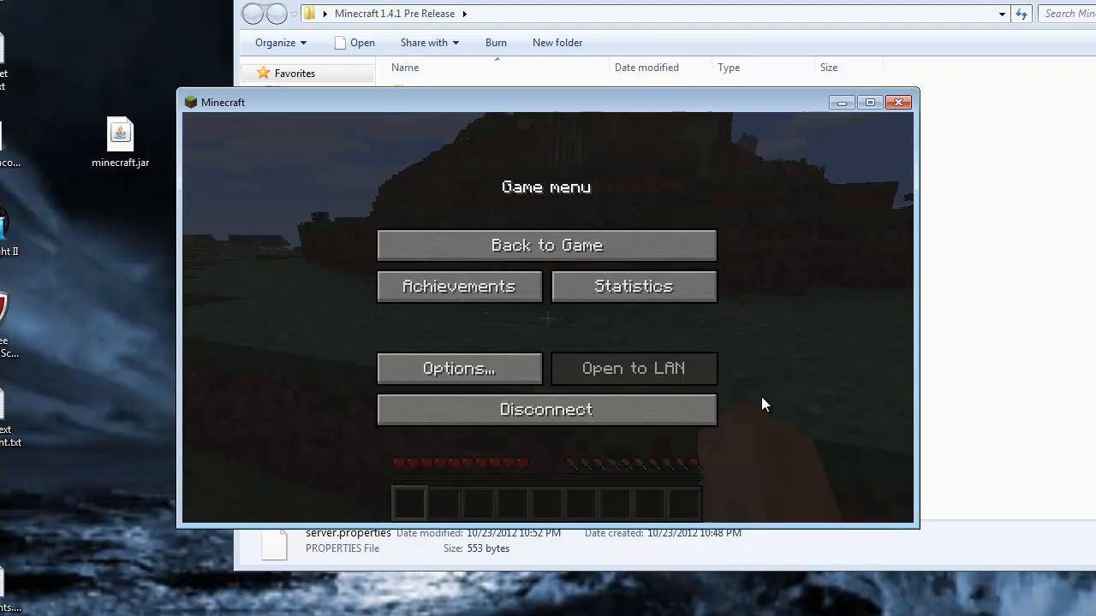
mouse_move(766, 403)
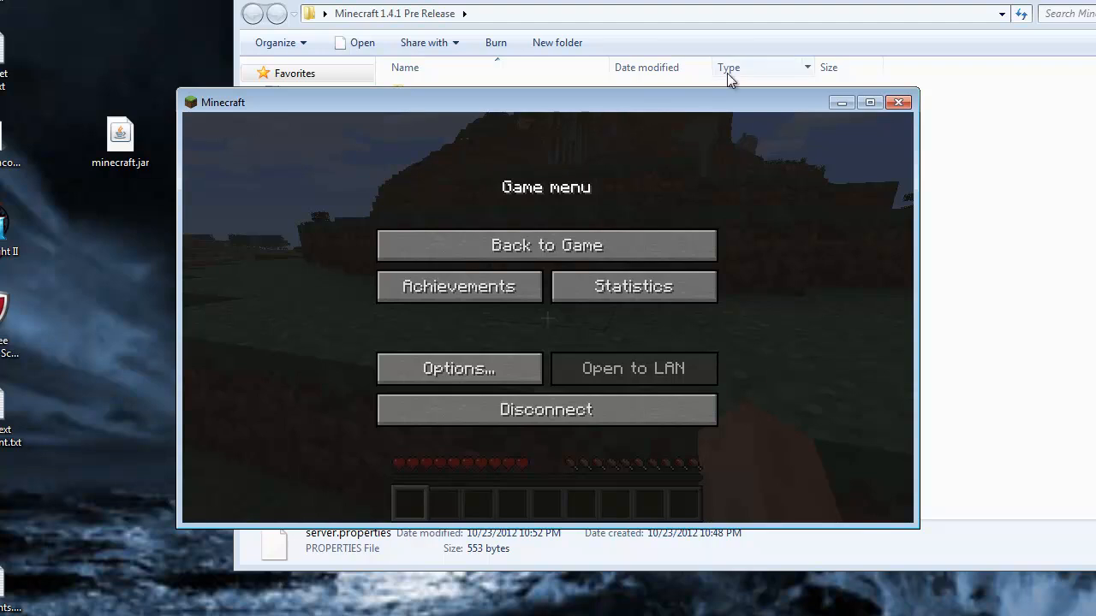
mouse_move(685, 137)
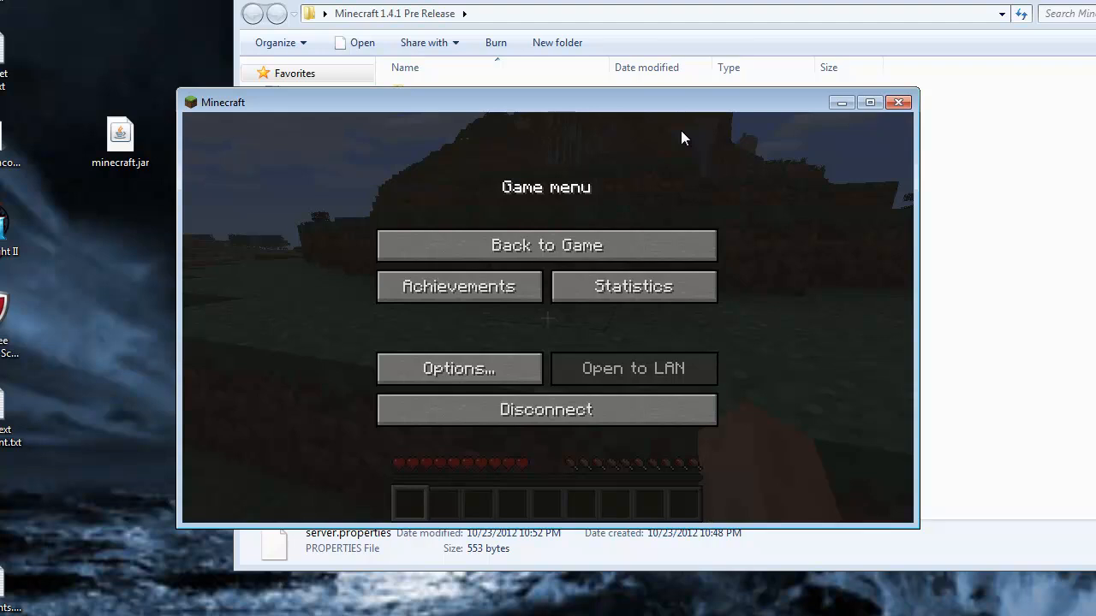